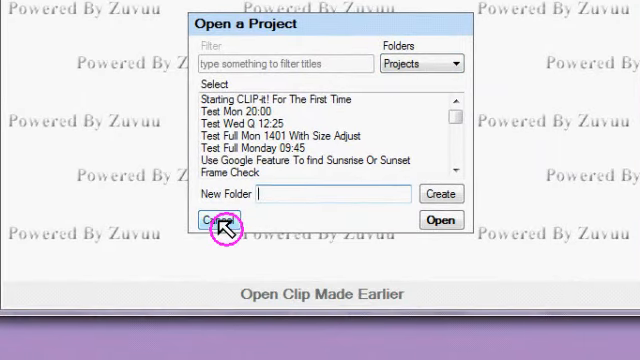
- Dismiss the Open a Project dialog and bring up the new clip title bar for recording
{"action": "left_click", "coordinate": [213, 220]}
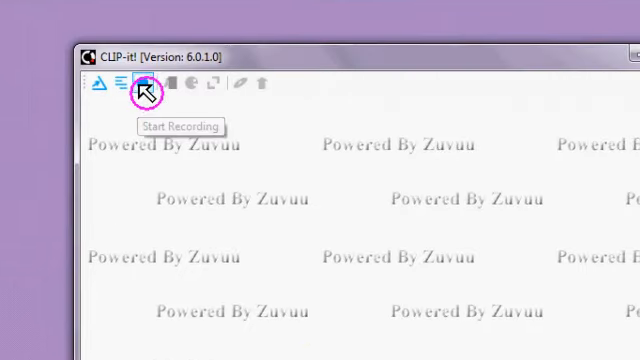
{"action": "left_click", "coordinate": [143, 91]}
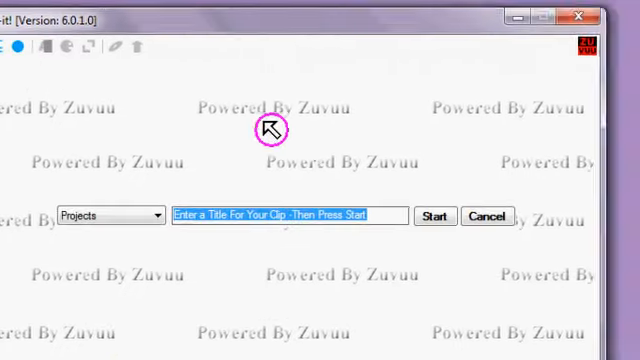